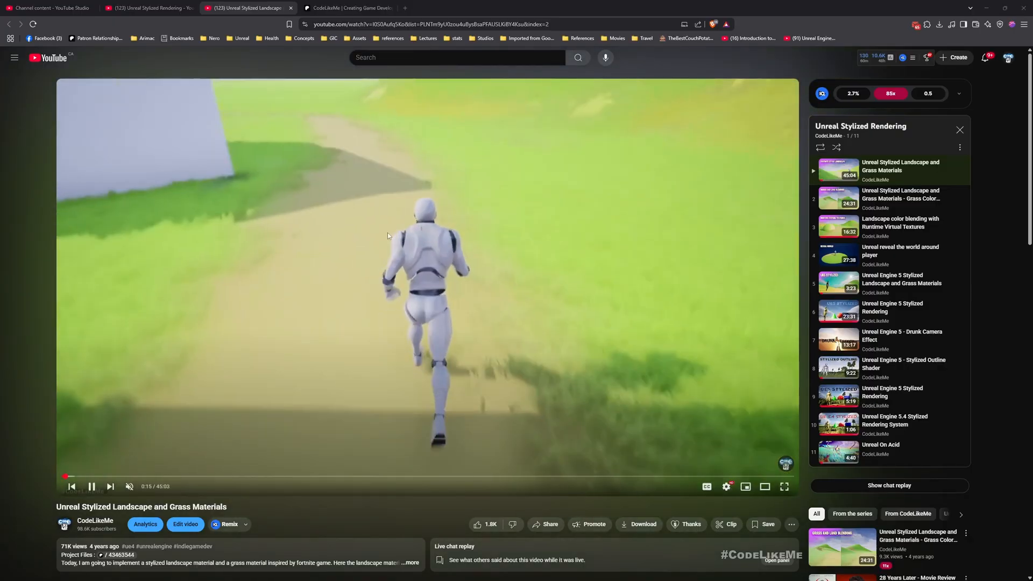
- Switch from the stylized landscape YouTube video to the CodeLikeMe Patreon page
click(348, 8)
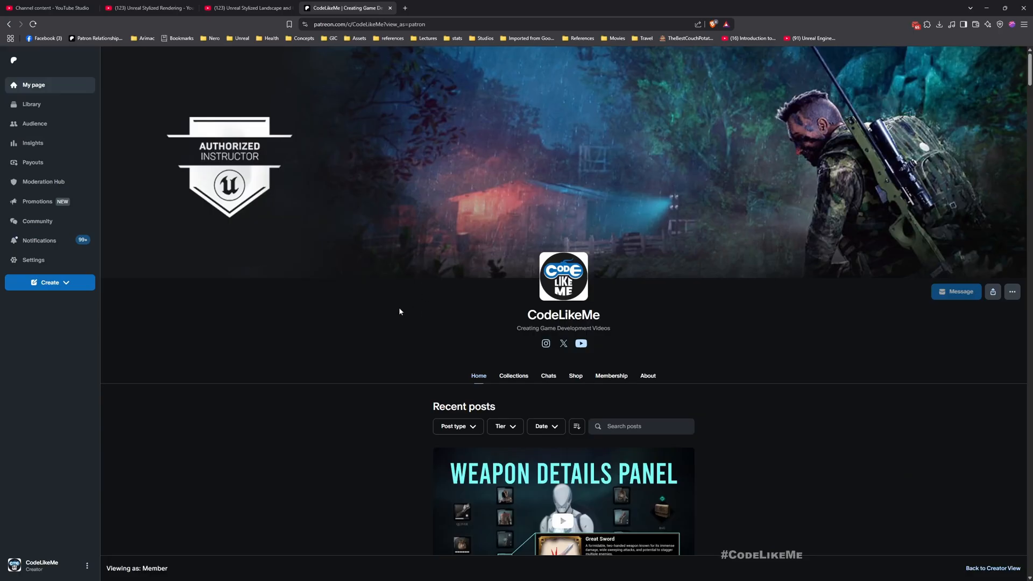
- Scroll the Recent posts feed past the Action RPG and cooking game tutorials to the UI Tooltip Widget #180 post
scroll(down, 3)
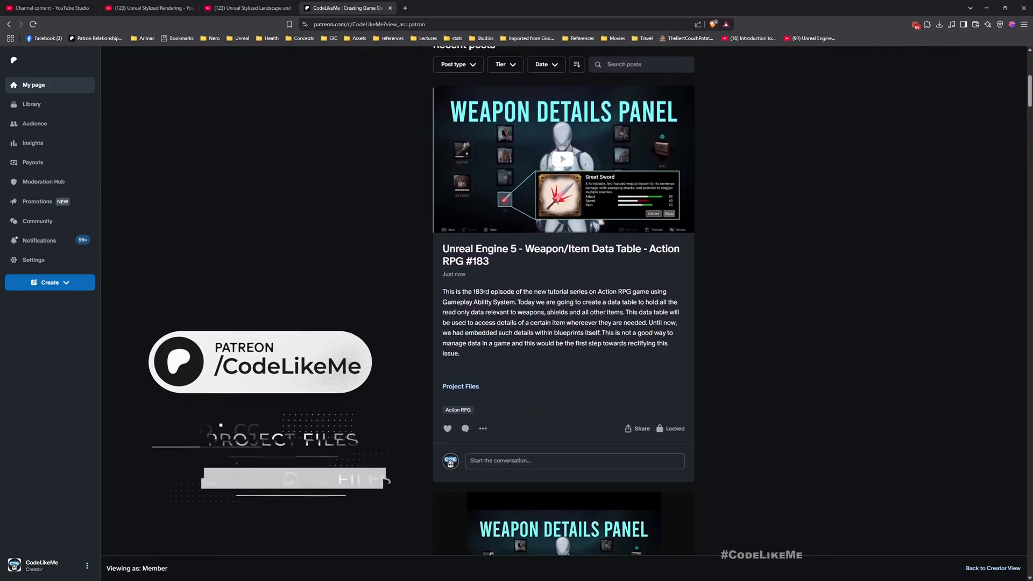
scroll(down, 3)
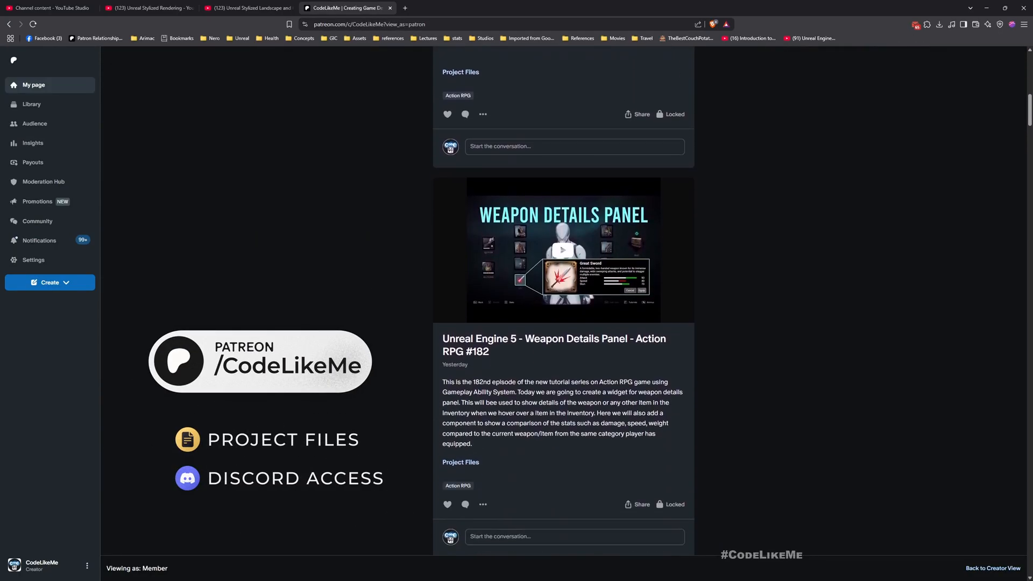
scroll(down, 3)
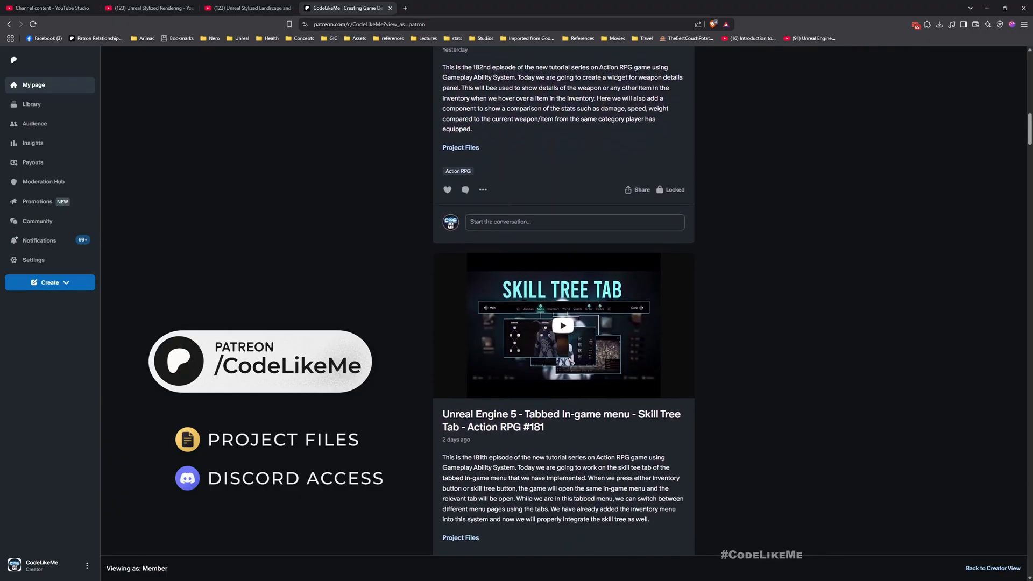
scroll(down, 3)
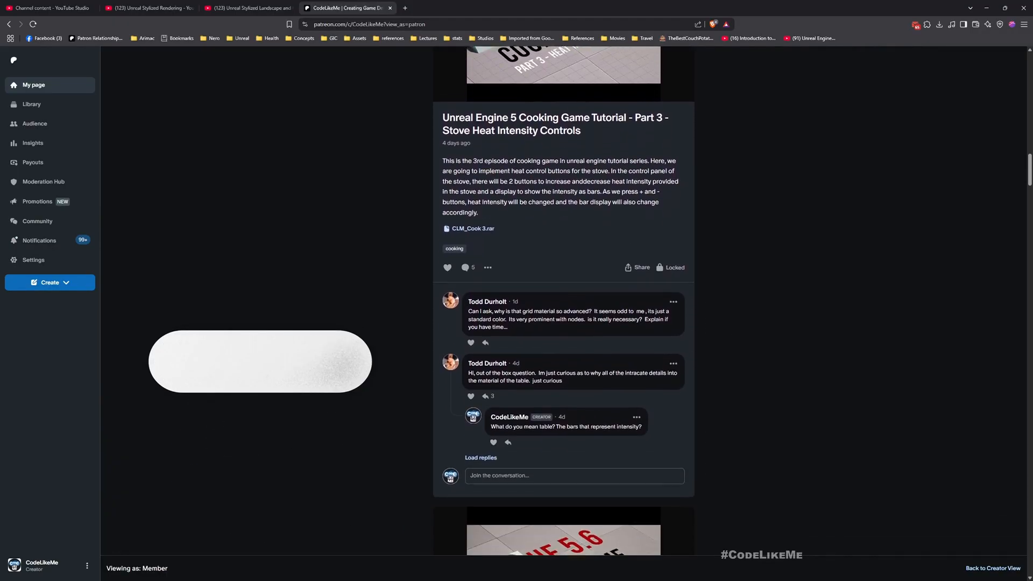
scroll(down, 3)
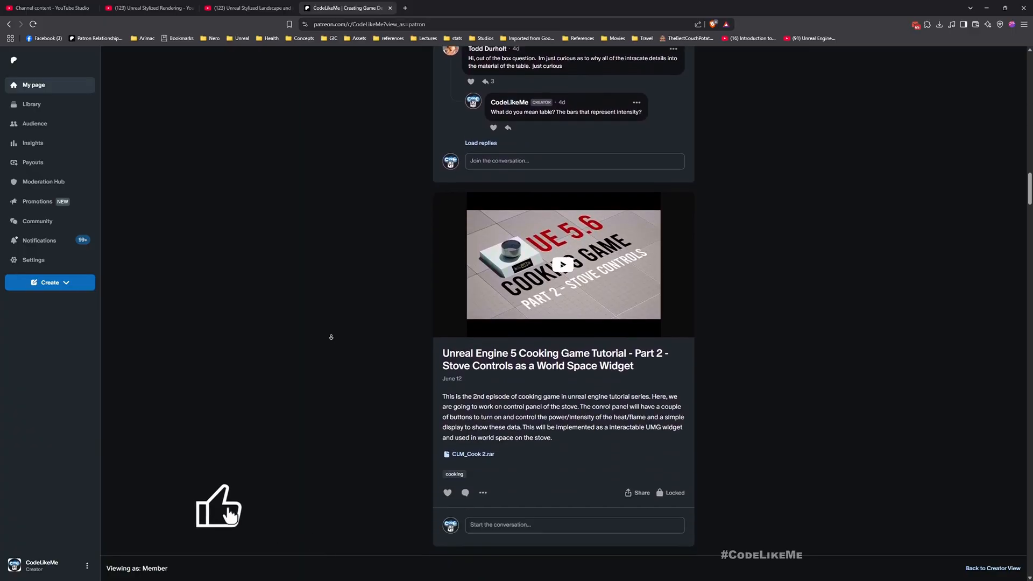
scroll(down, 3)
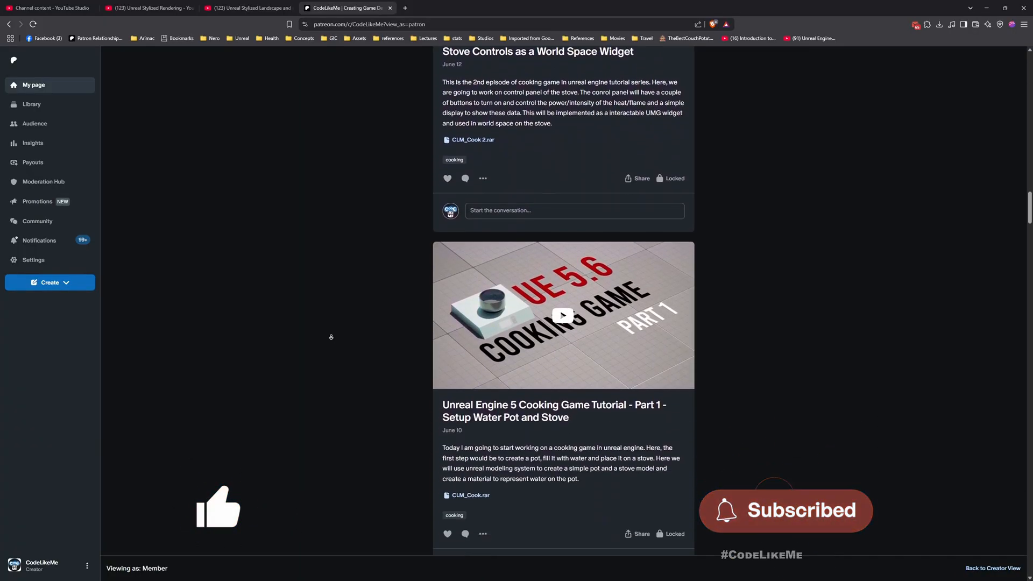
scroll(down, 3)
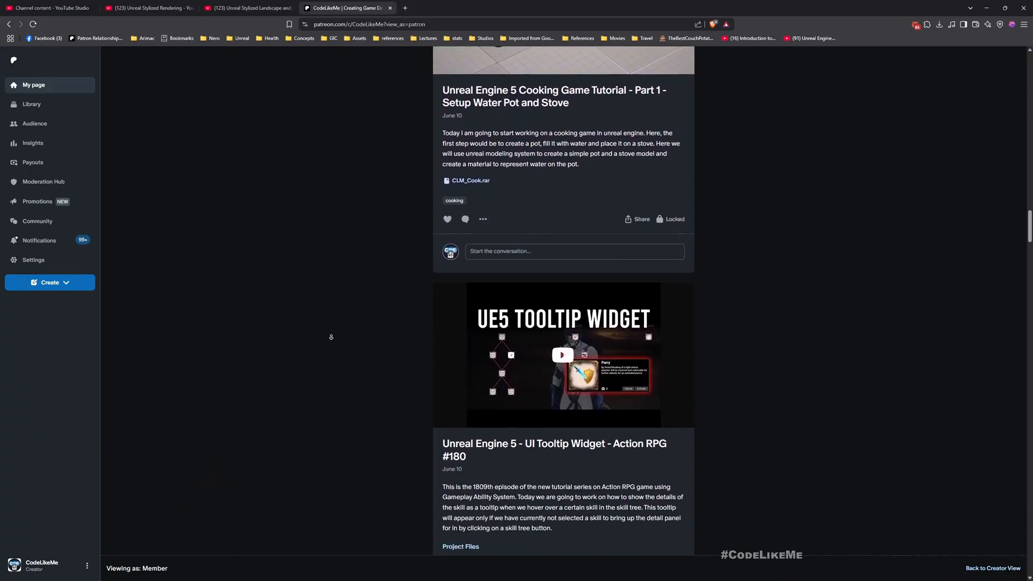